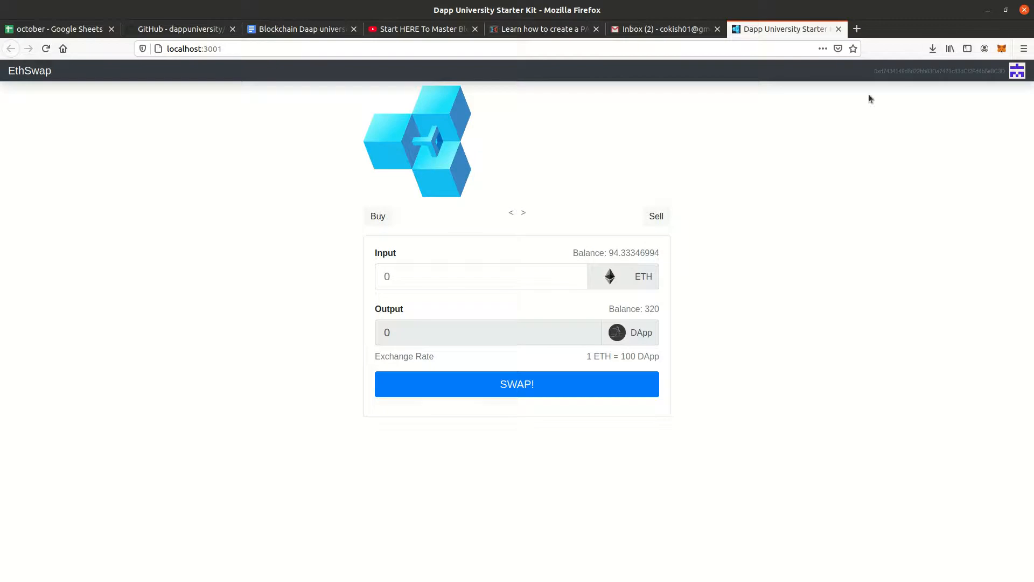
mouse_move(157, 439)
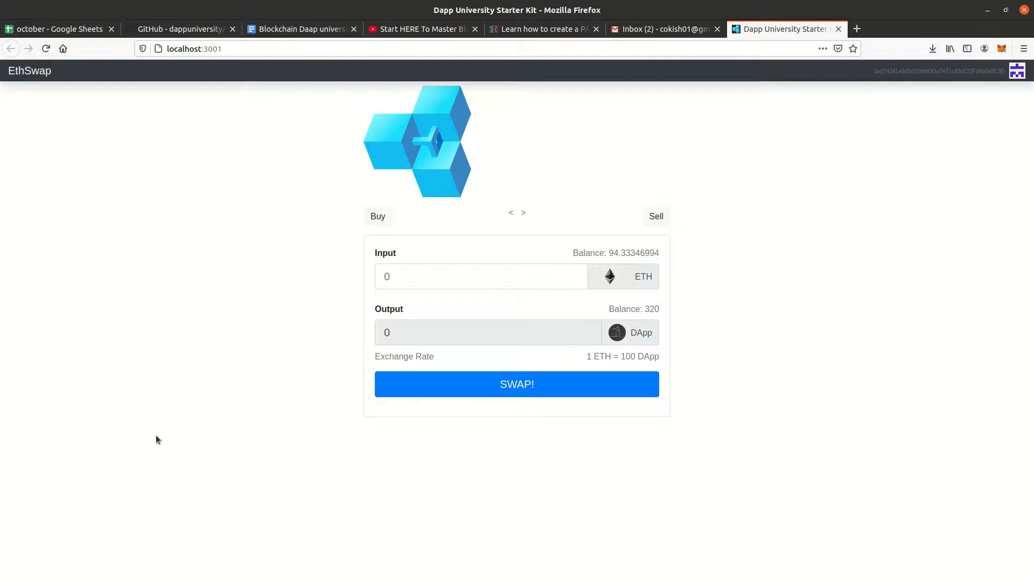
Switch to the YouTube tab showing the paused blockchain tutorial video.
left_click(422, 28)
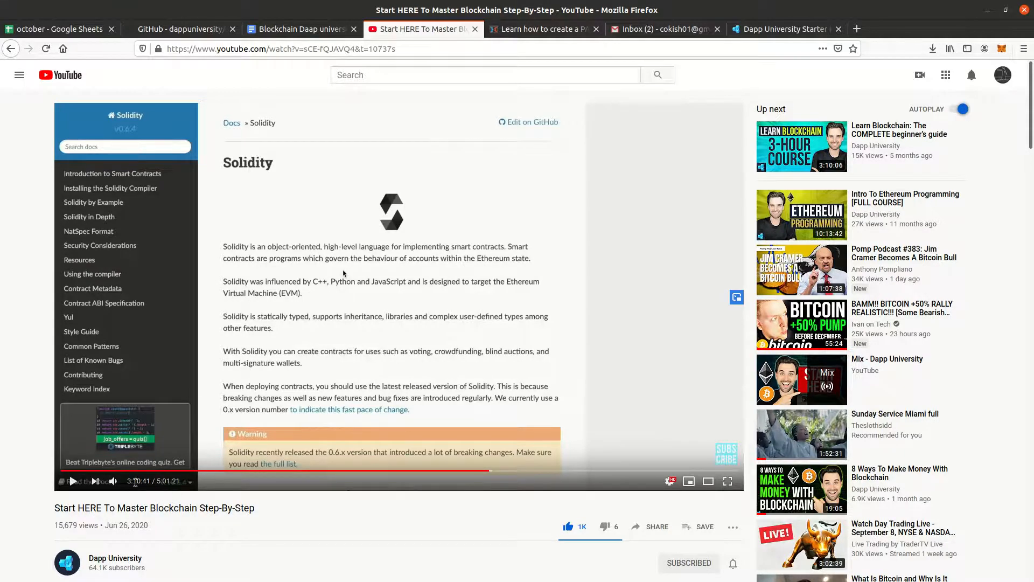
mouse_move(167, 259)
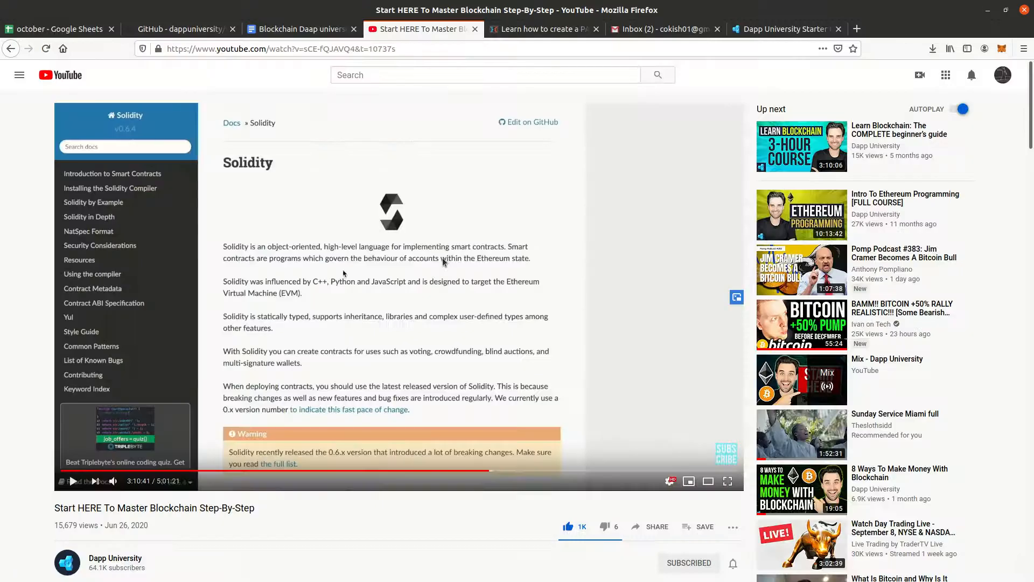
mouse_move(59, 468)
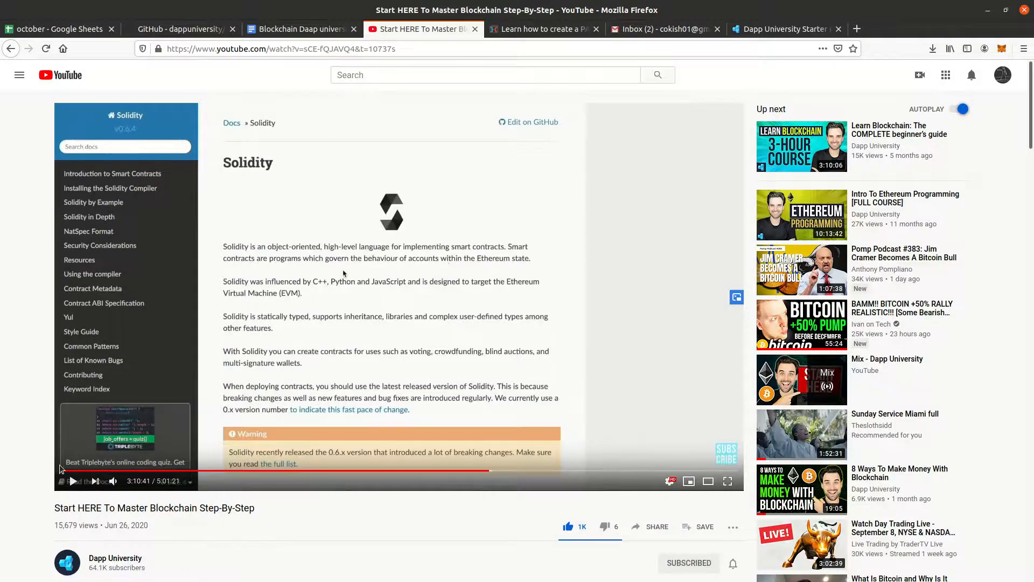
mouse_move(454, 303)
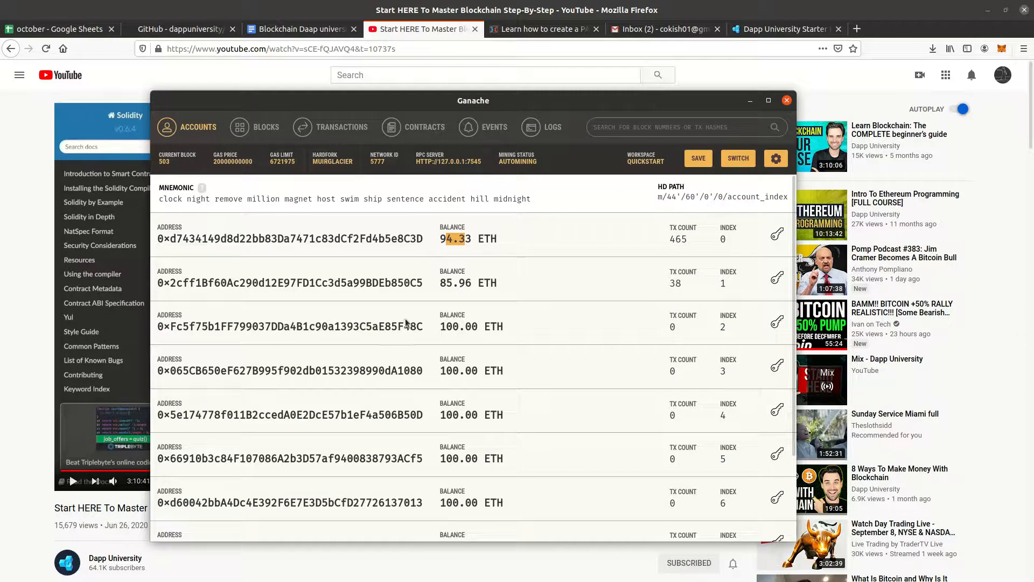
mouse_move(403, 373)
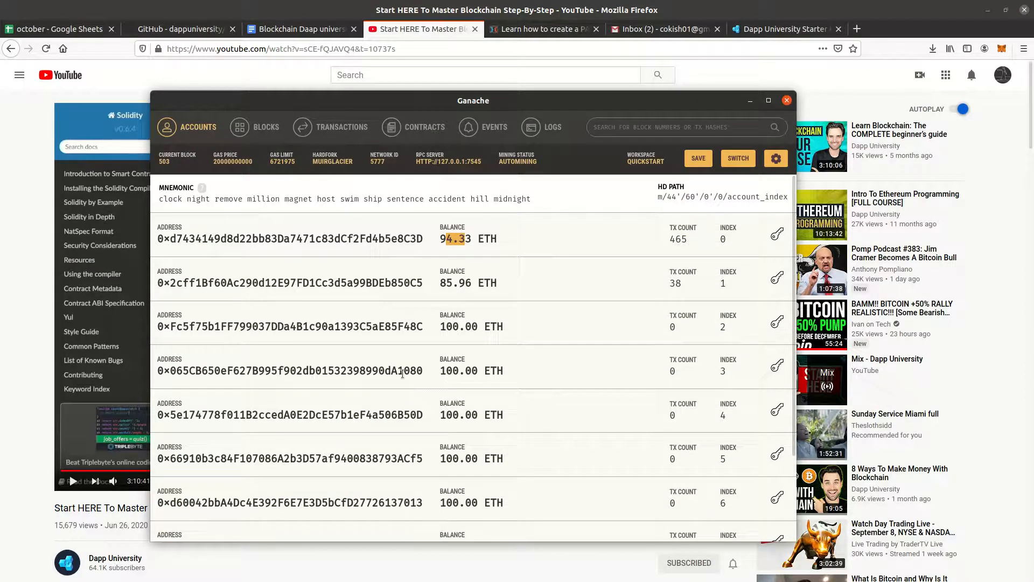
mouse_move(457, 282)
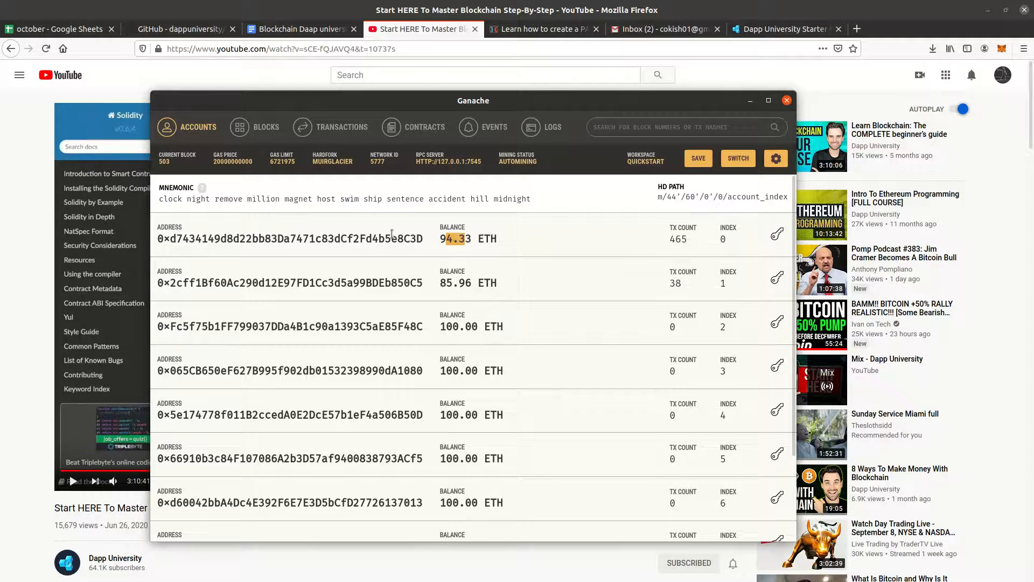
double_click(290, 282)
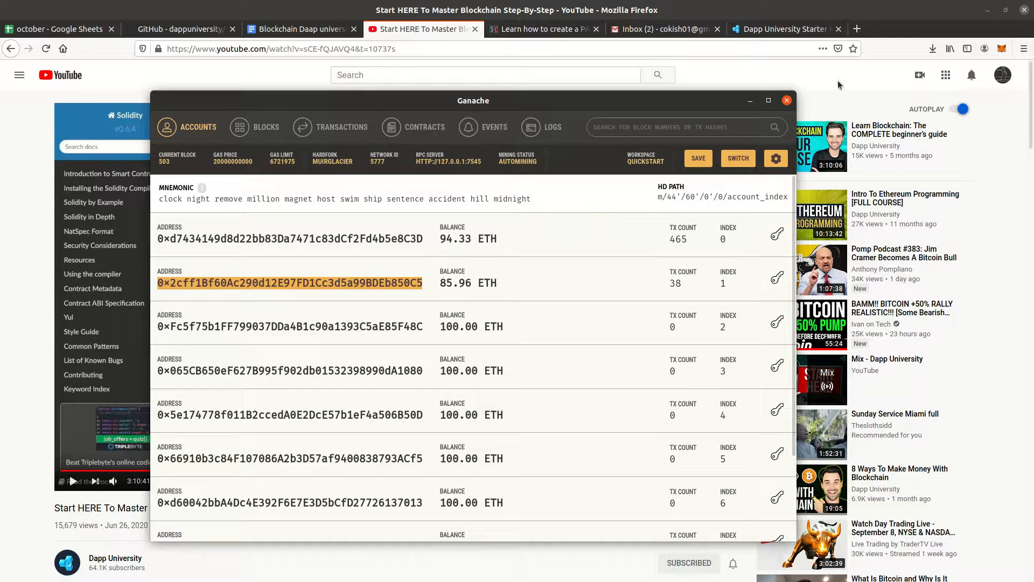
left_click(786, 100)
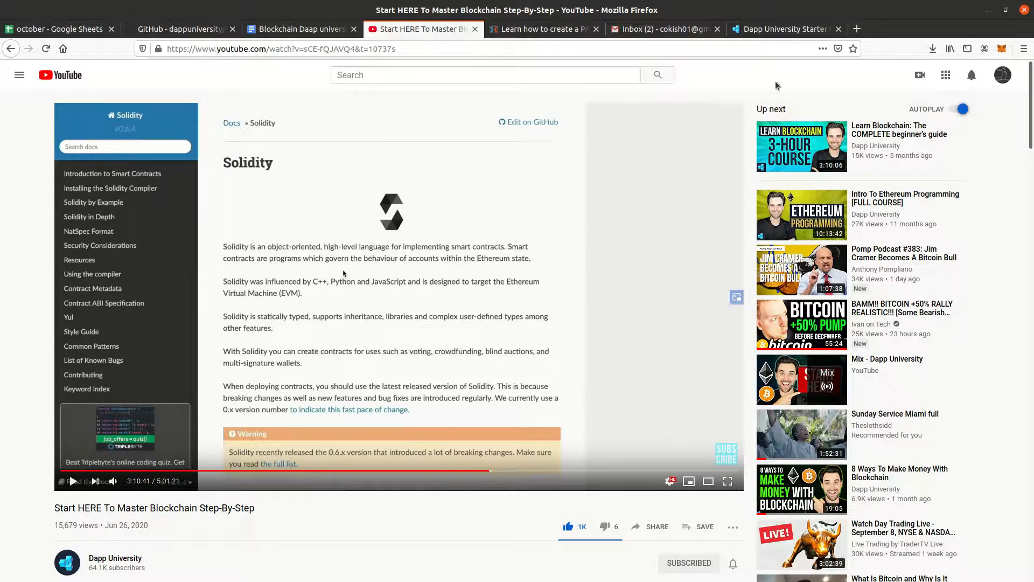
mouse_move(727, 80)
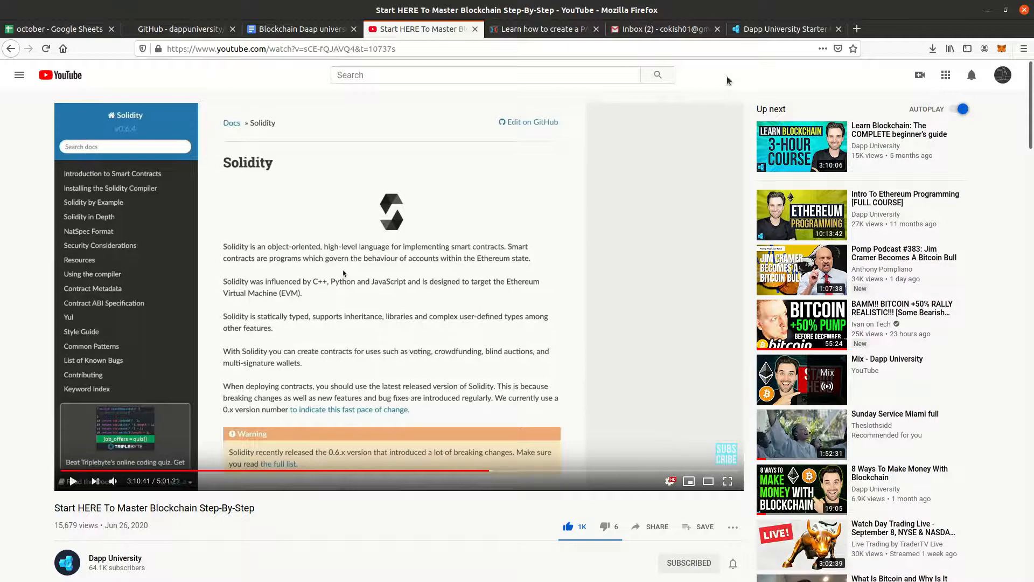
mouse_move(718, 76)
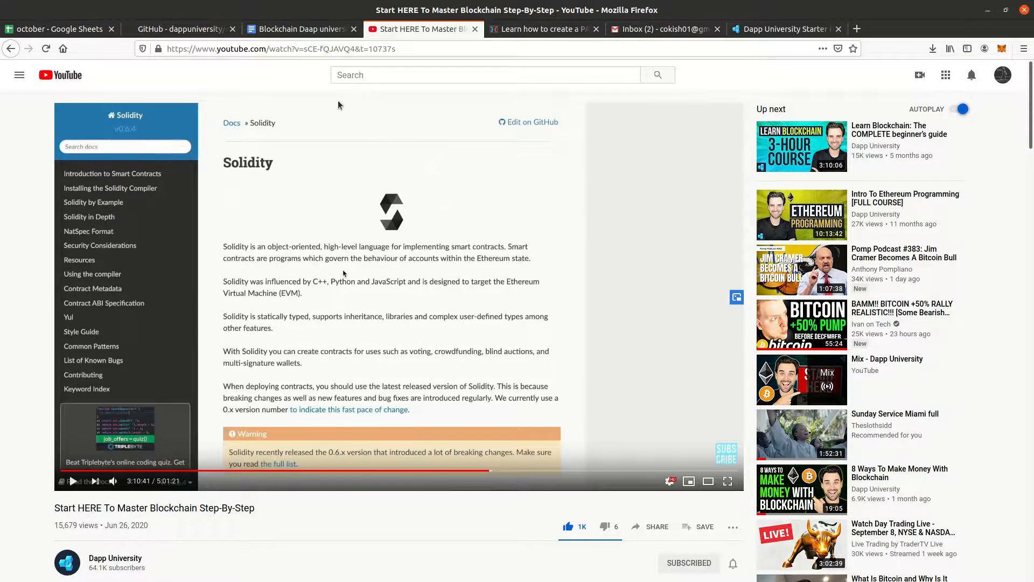
left_click(785, 29)
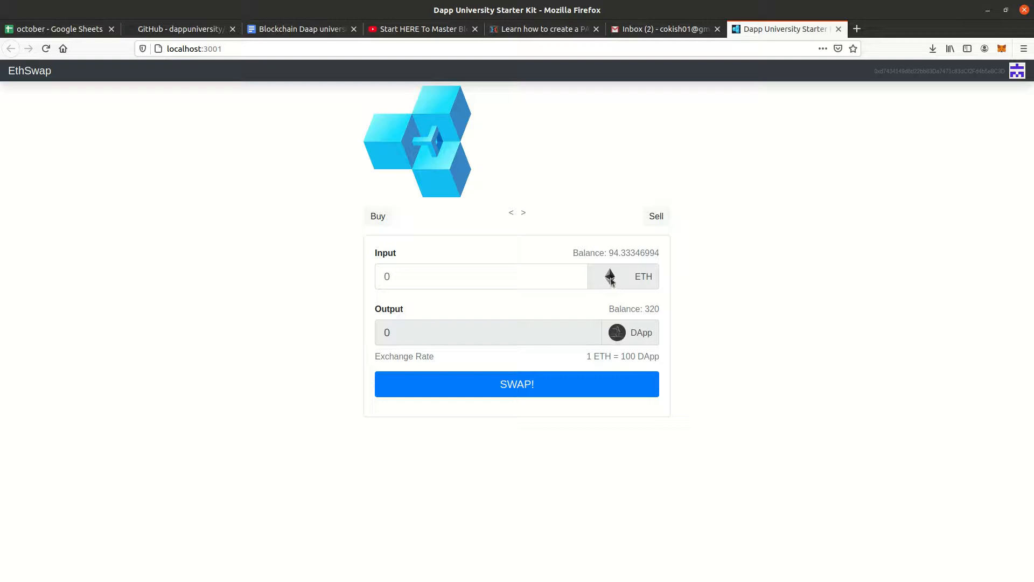
mouse_move(610, 334)
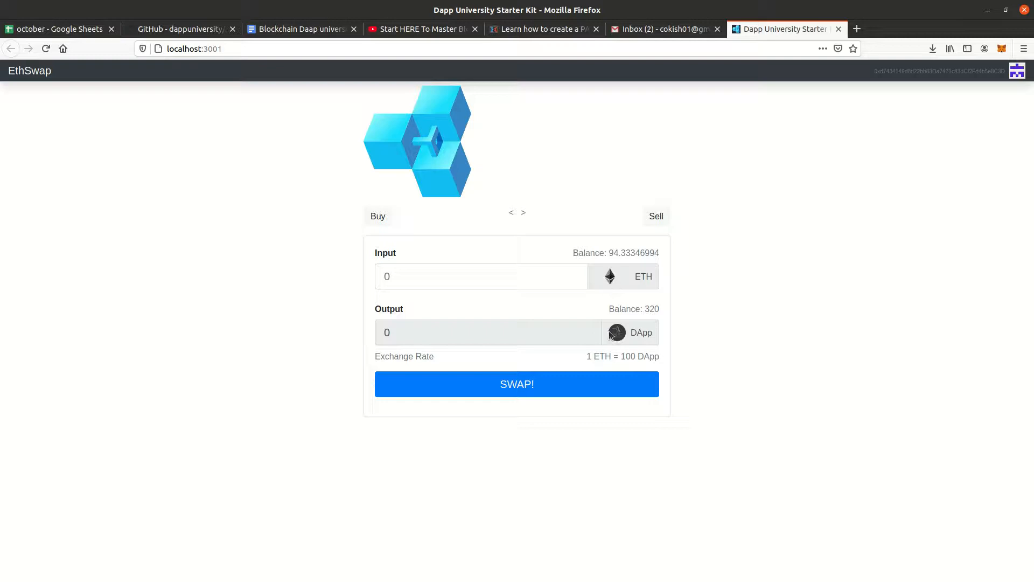
mouse_move(942, 97)
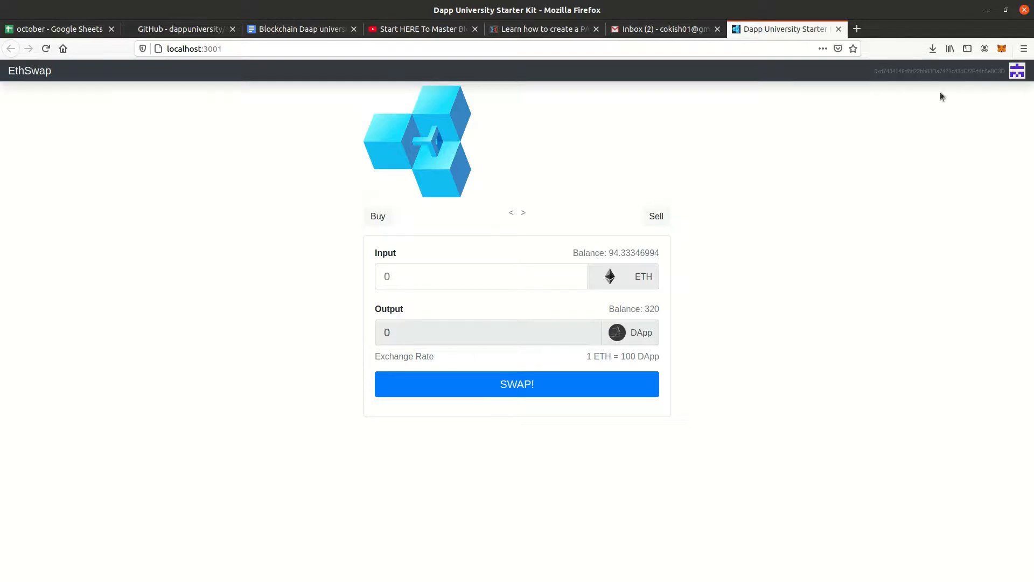
Open MetaMask and review the 94.3335 ETH and 320 DAPP token holdings.
left_click(1001, 48)
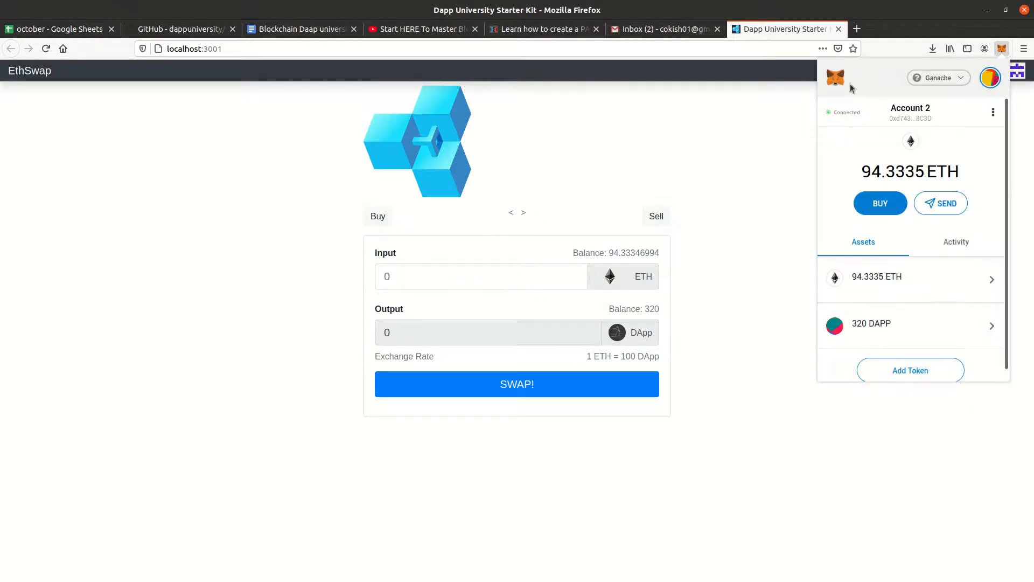
left_click(937, 77)
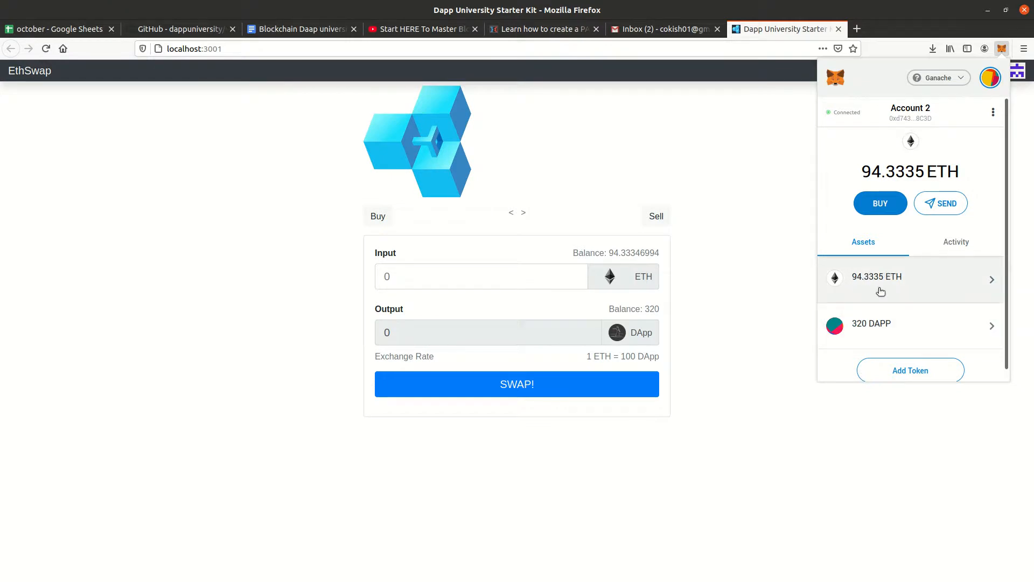
mouse_move(881, 330)
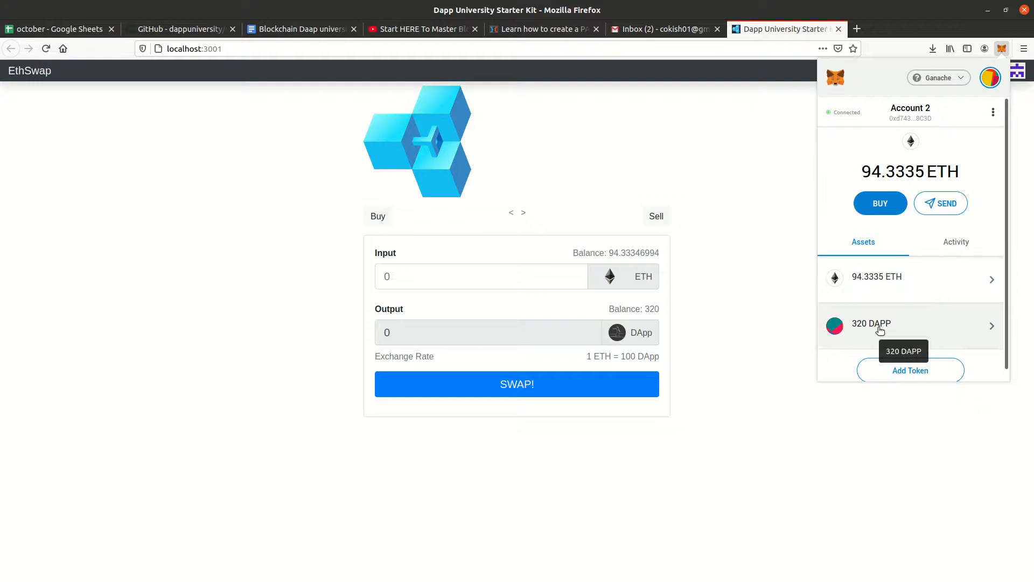
left_click(481, 276)
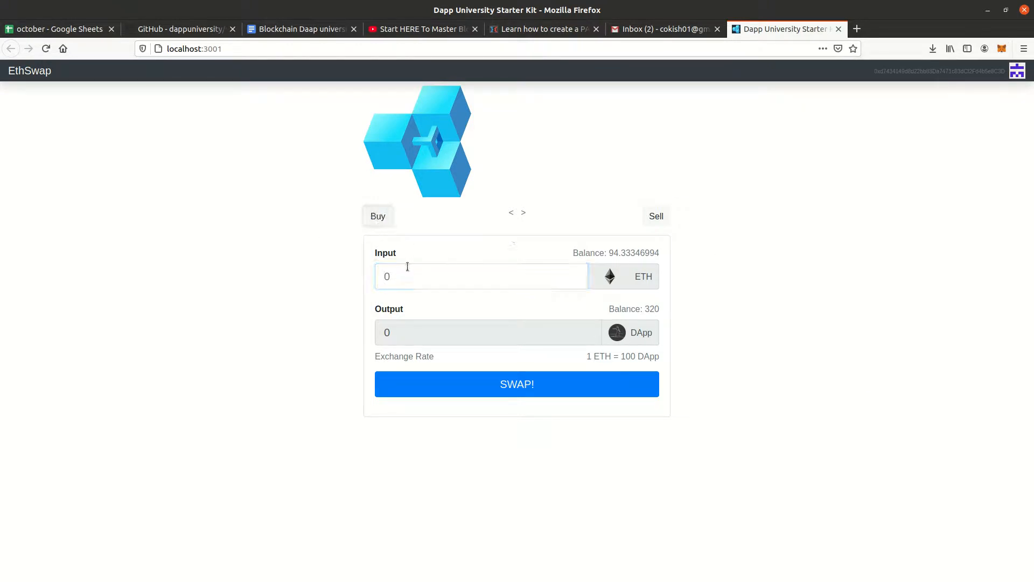
Buy tokens with 0.5 ETH, approve it in MetaMask, then return to the tutorial.
type(".5")
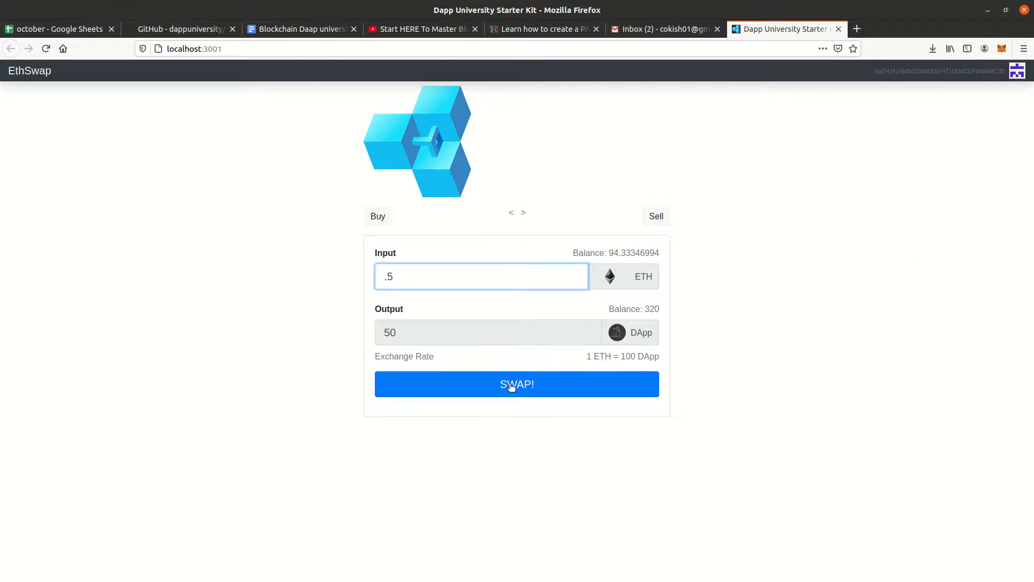
left_click(516, 384)
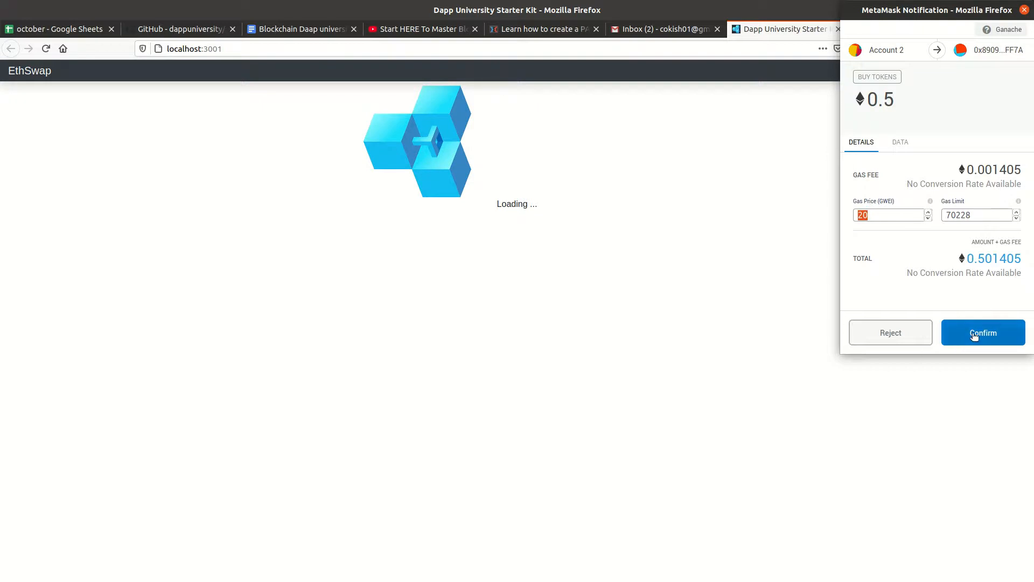
left_click(982, 332)
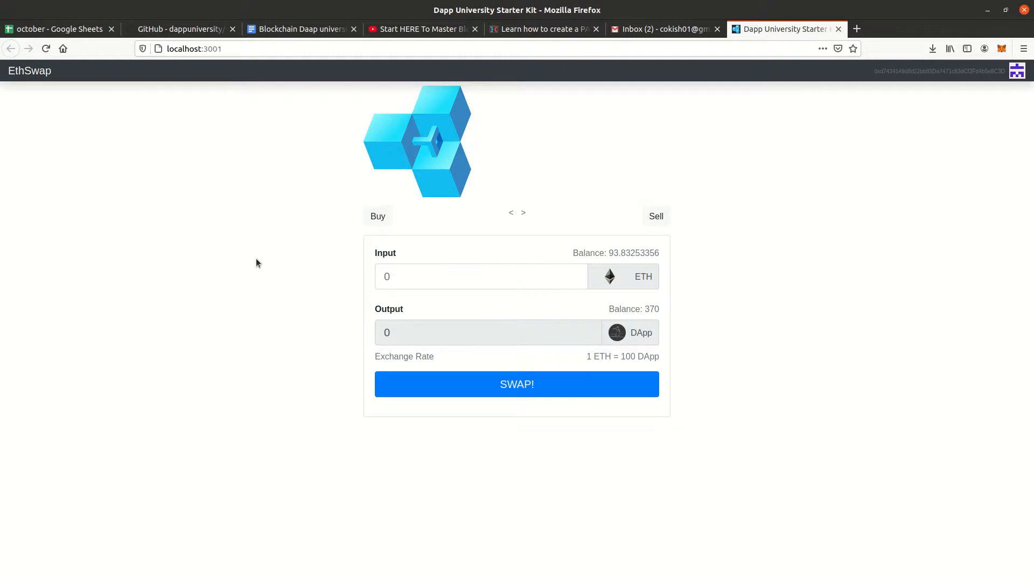
left_click(423, 29)
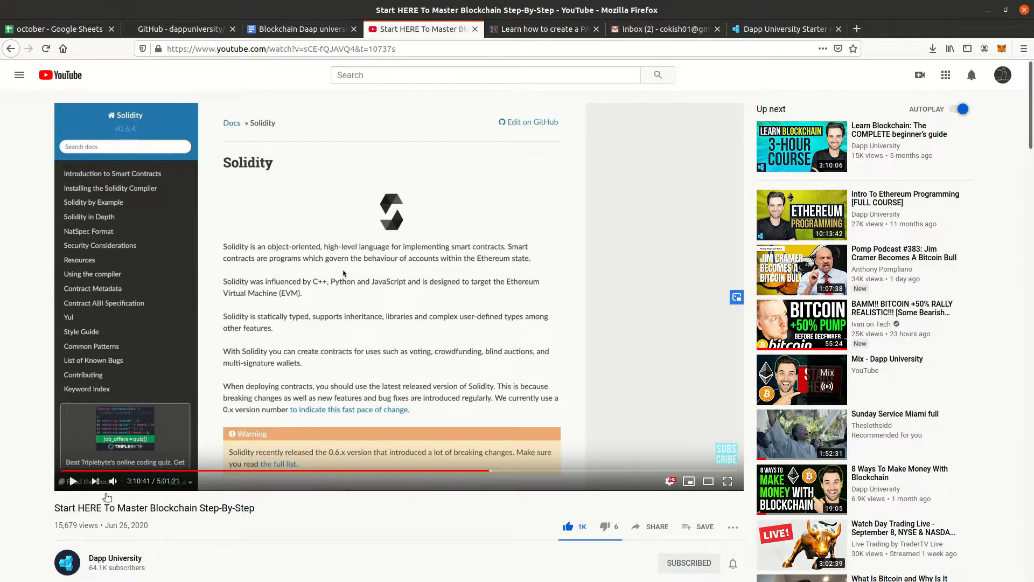
mouse_move(373, 193)
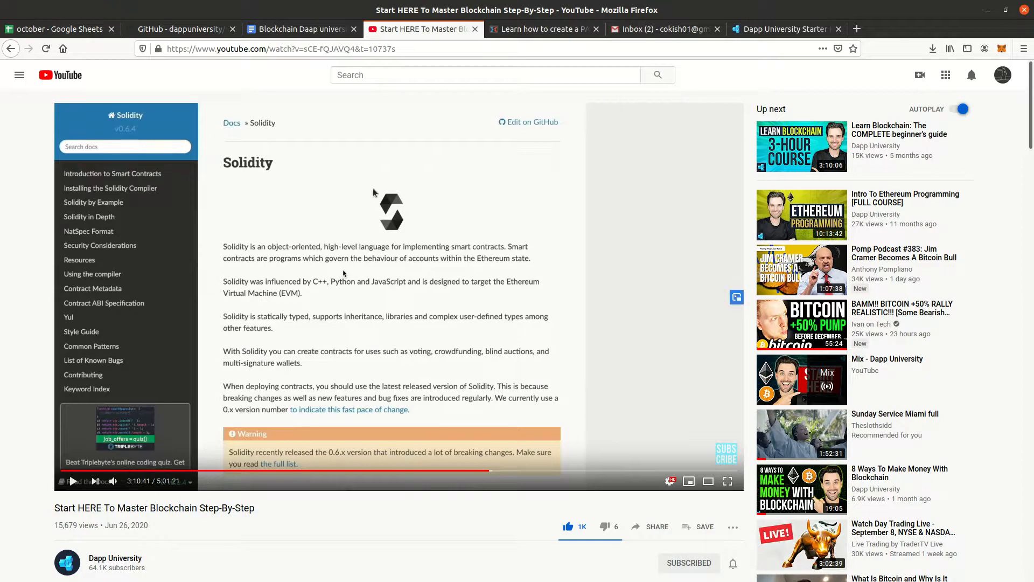
mouse_move(448, 316)
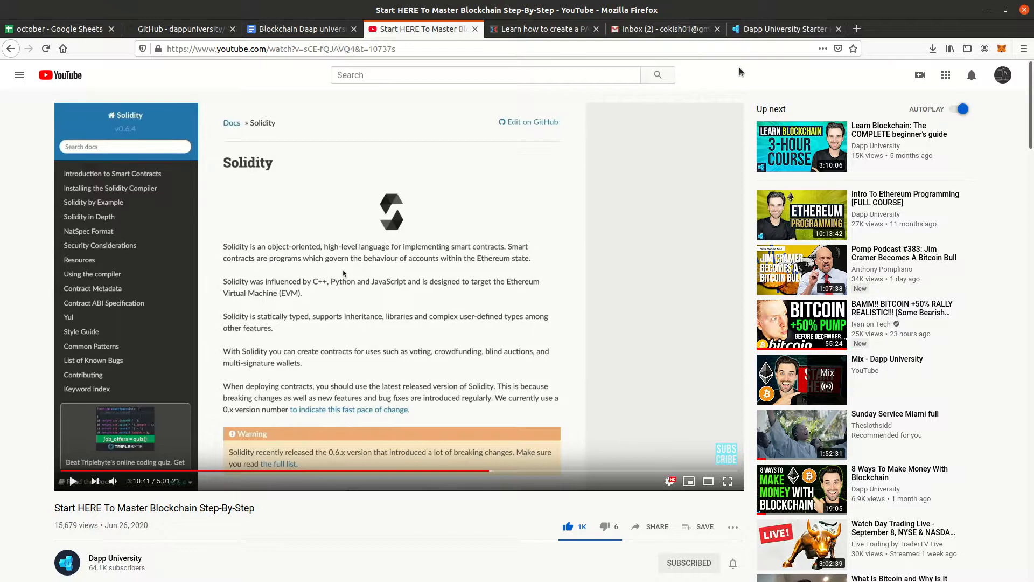
mouse_move(722, 72)
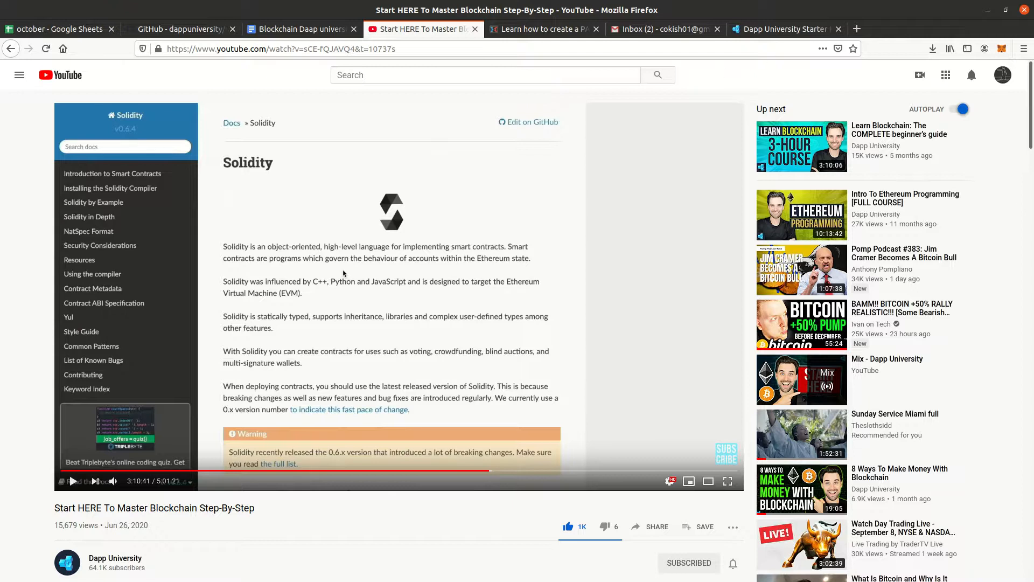
mouse_move(966, 218)
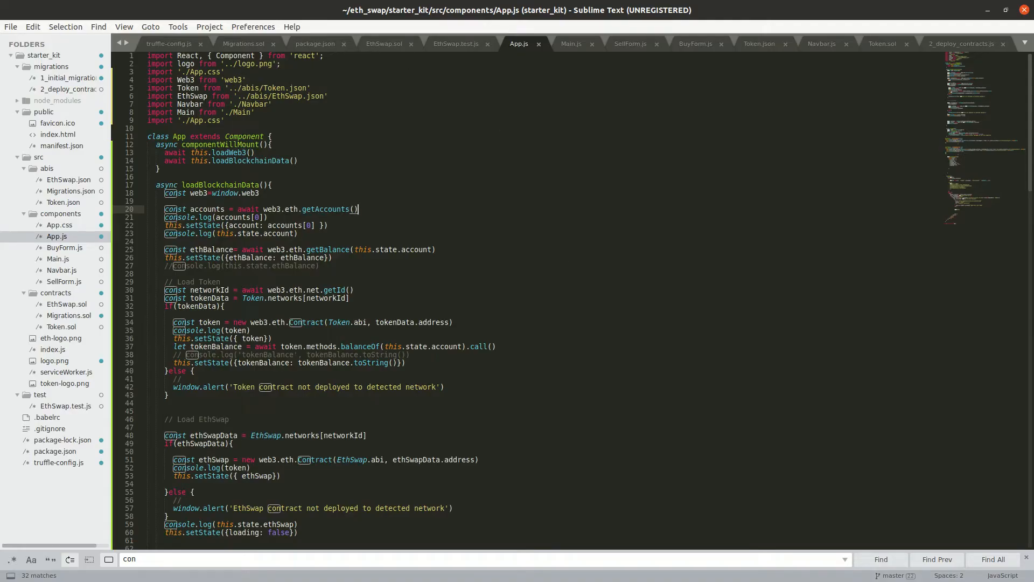
View Token.json, SellForm.js and Main.js in Sublime Text, then go back to the tutorial.
left_click(758, 44)
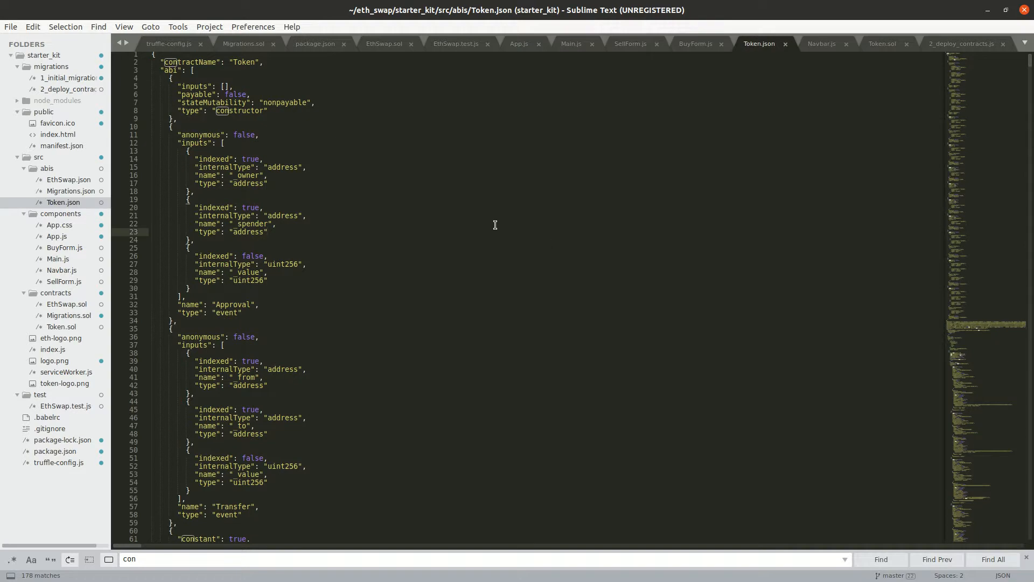
mouse_move(466, 251)
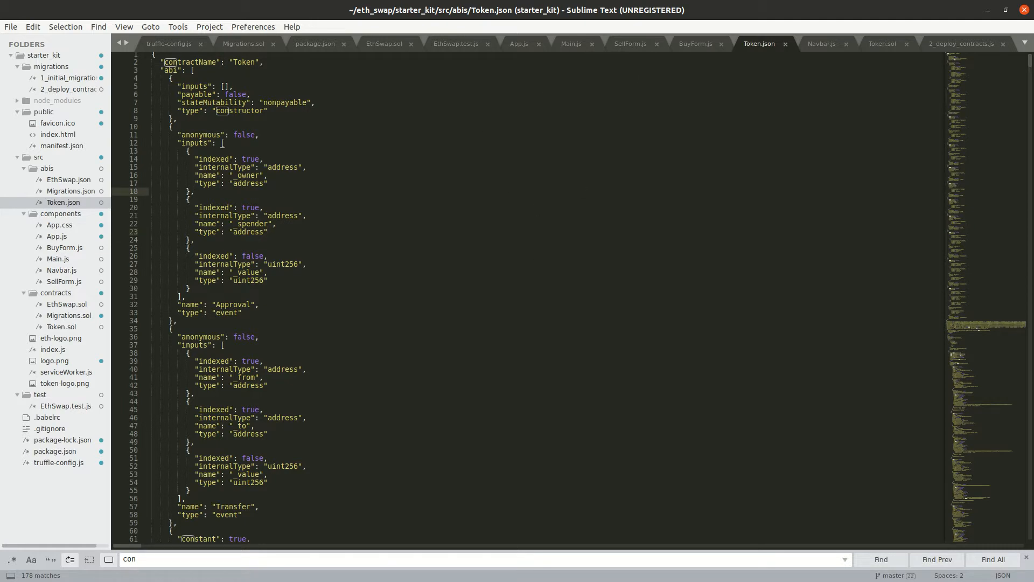
left_click(630, 43)
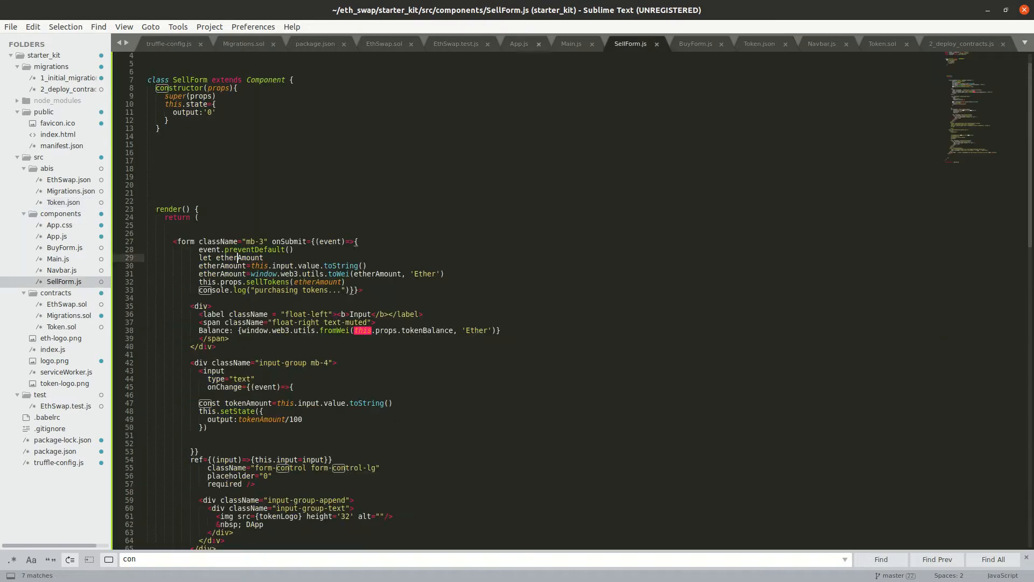
left_click(570, 44)
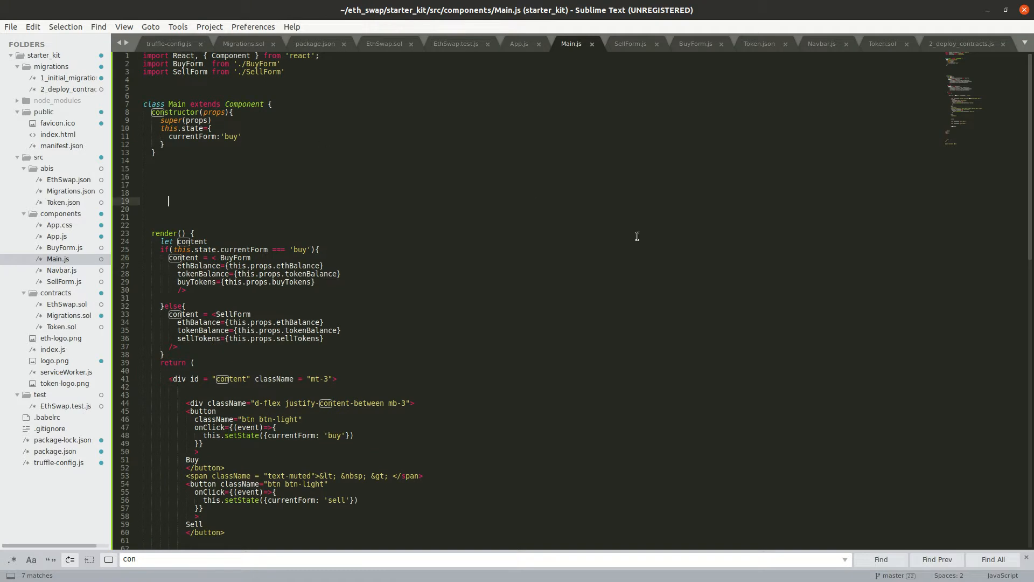
mouse_move(542, 73)
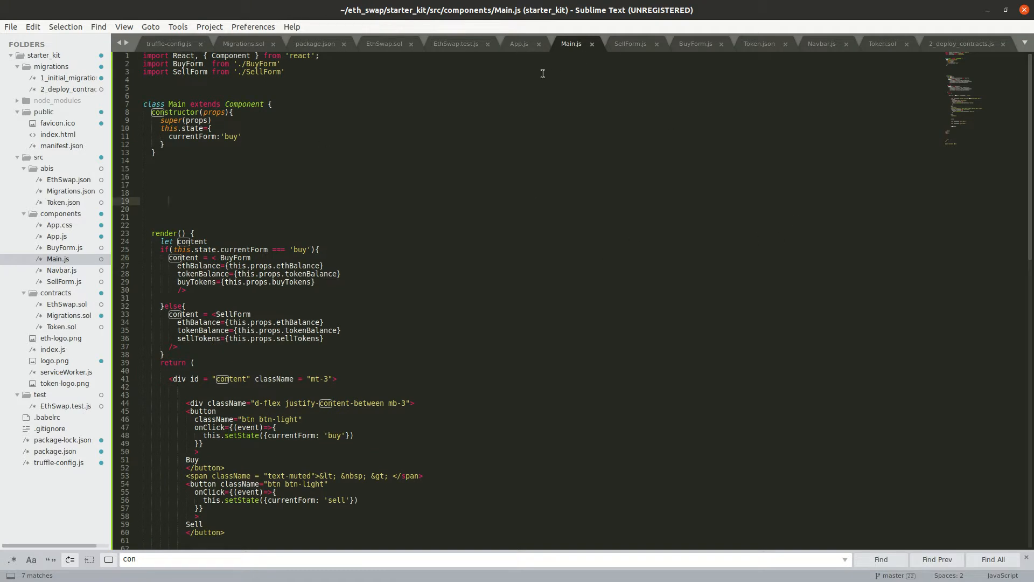
left_click(383, 44)
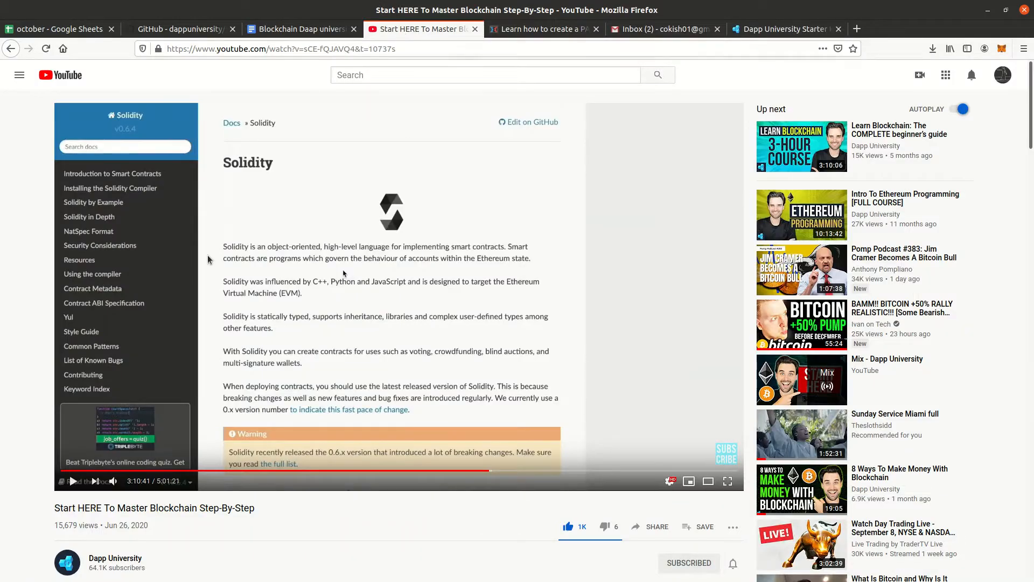
scroll("down", 3)
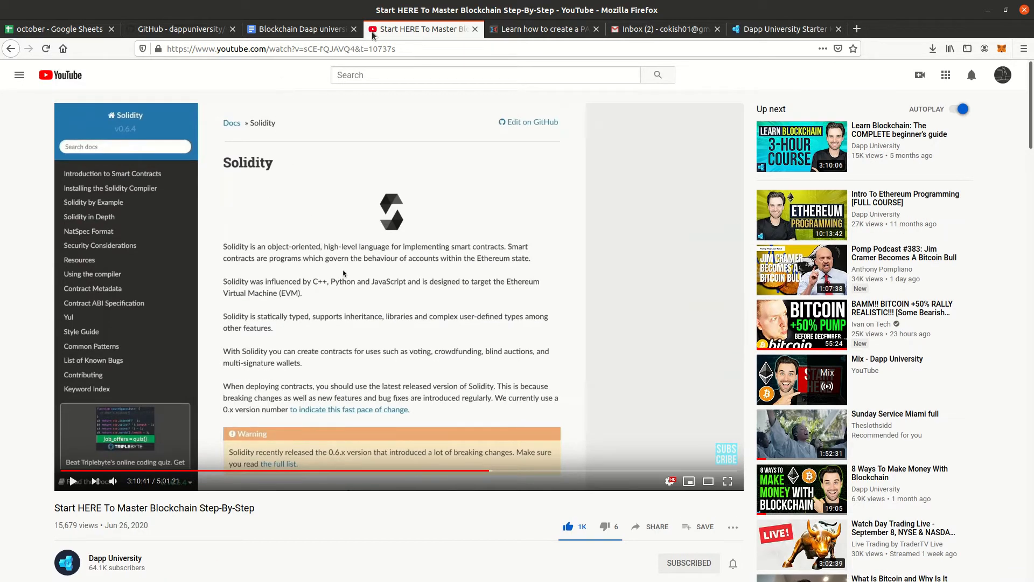
mouse_move(794, 83)
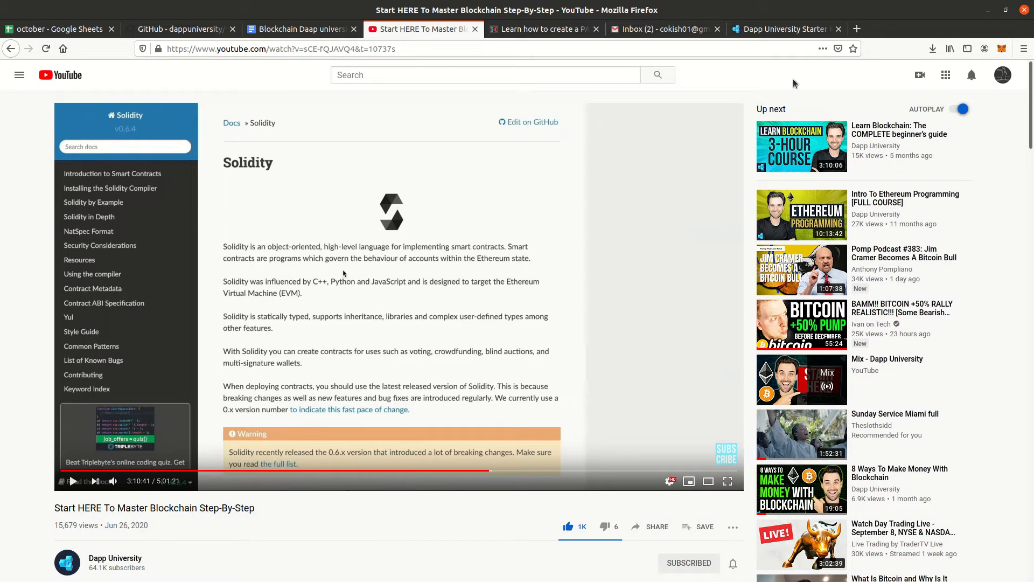
mouse_move(767, 81)
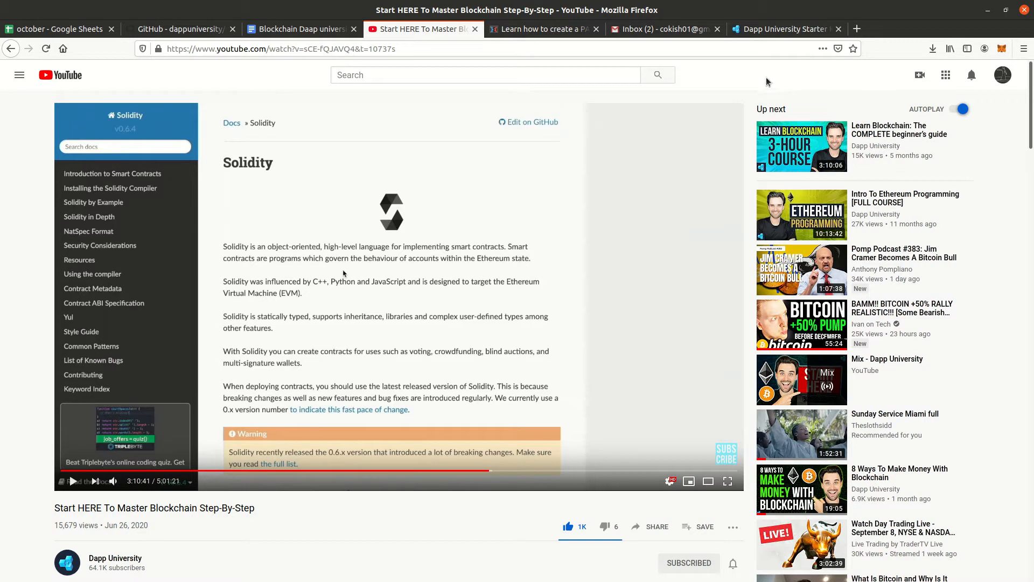